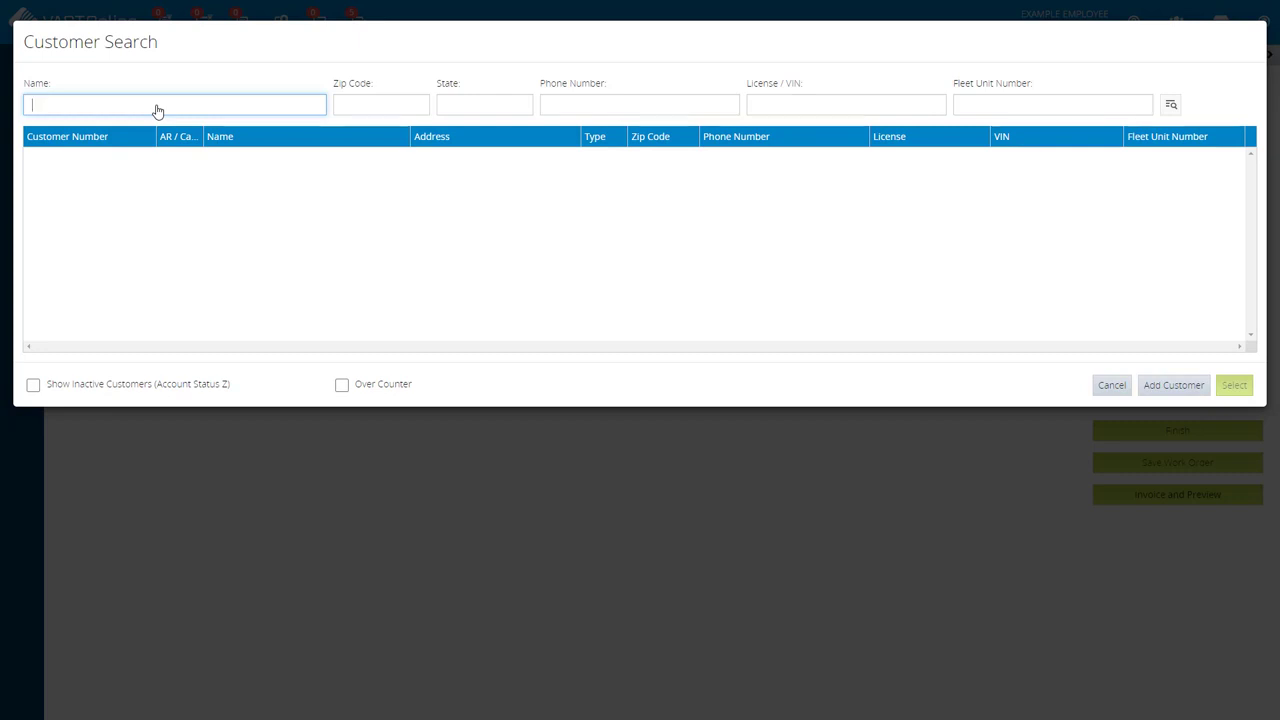
Step: Search customers by name 'Example' and select Example Customer from the results
type("Example")
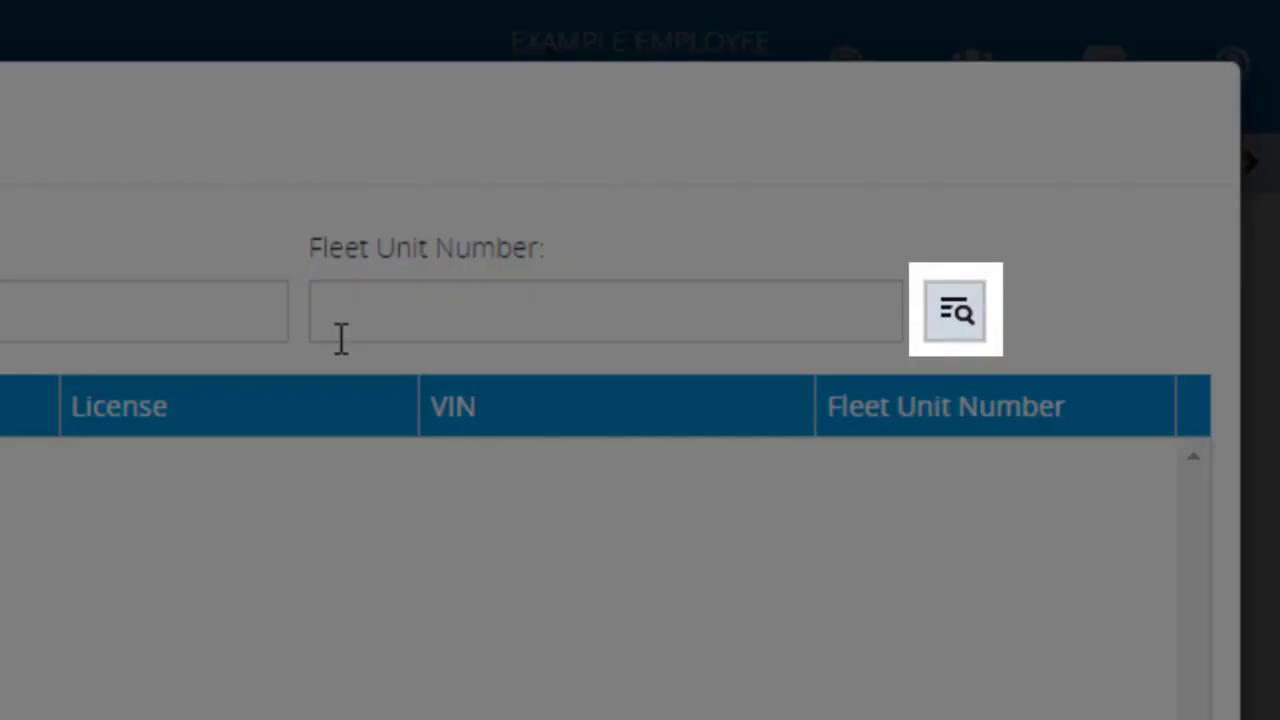
left_click(955, 310)
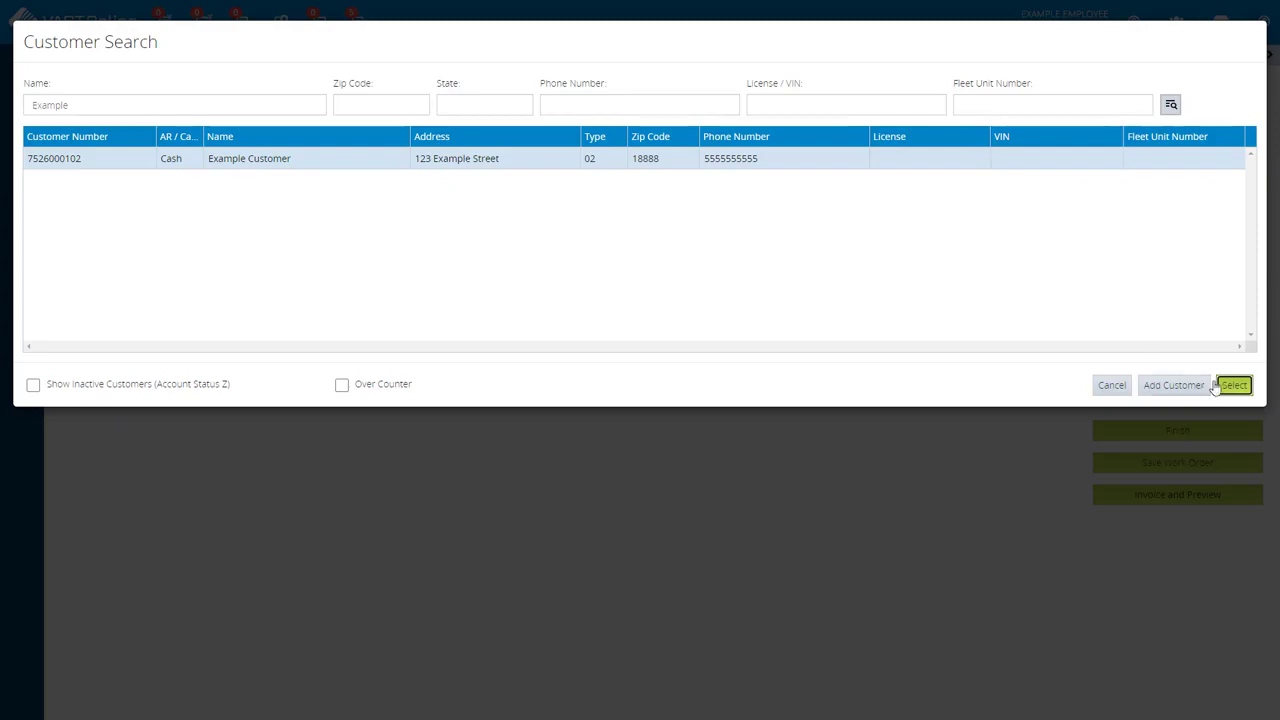
left_click(1233, 385)
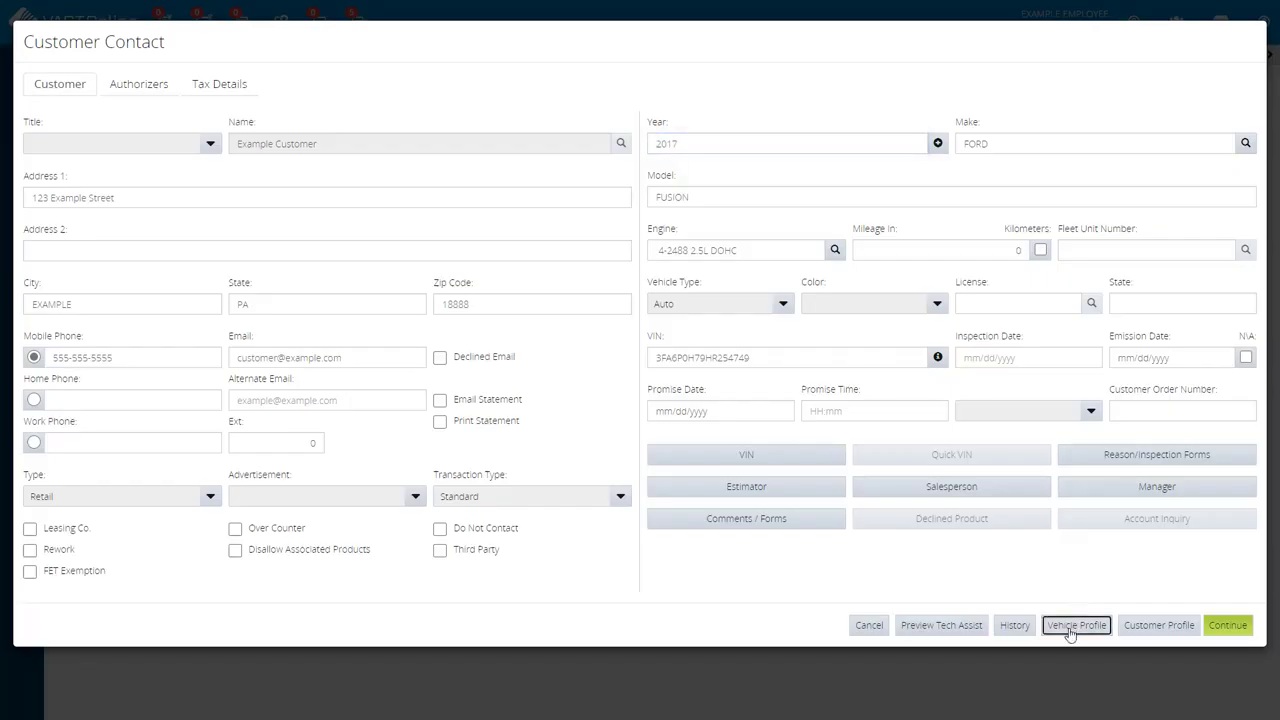
Step: Open the vehicle profile for Example Customer's 2017 Ford Fusion
left_click(1076, 625)
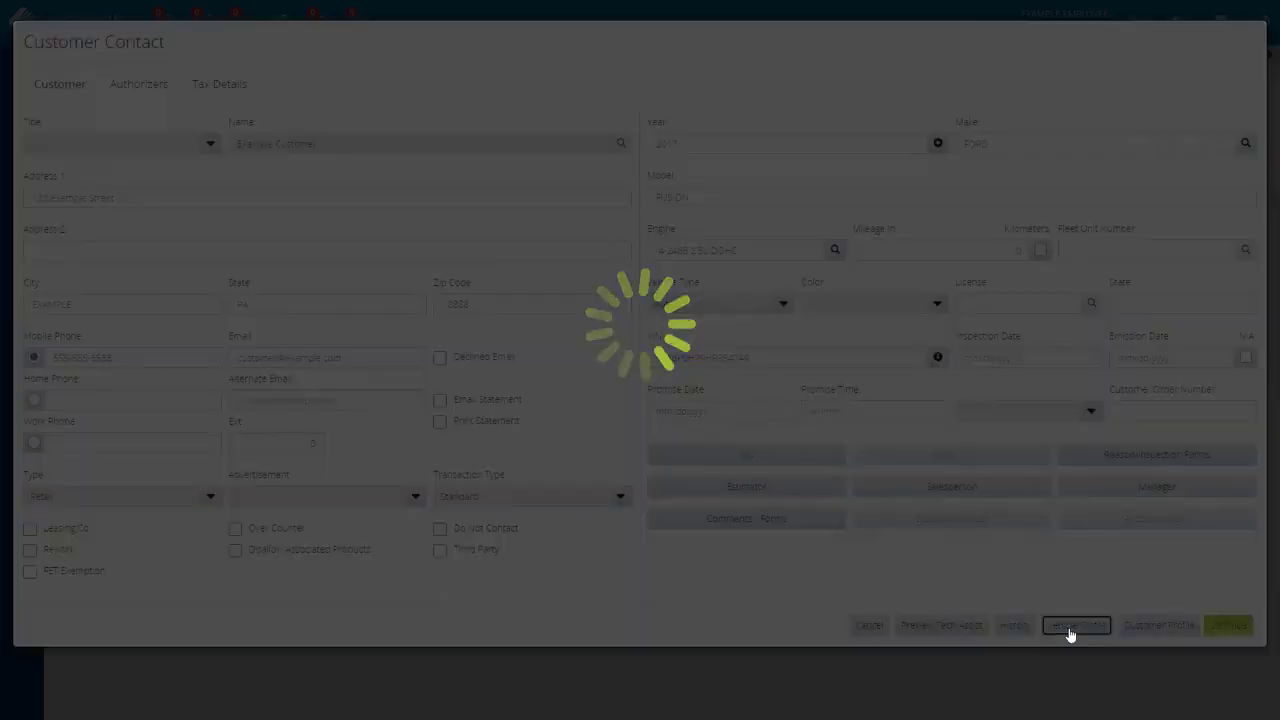
left_click(1076, 625)
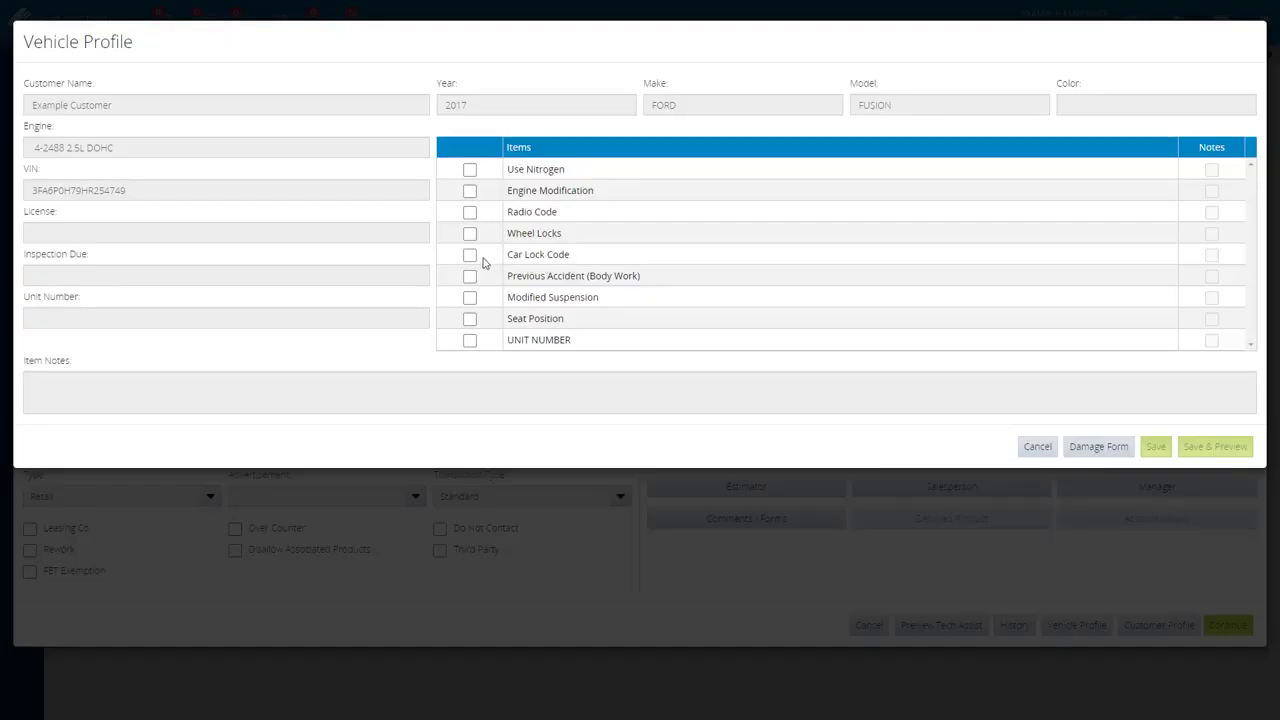
mouse_move(472, 257)
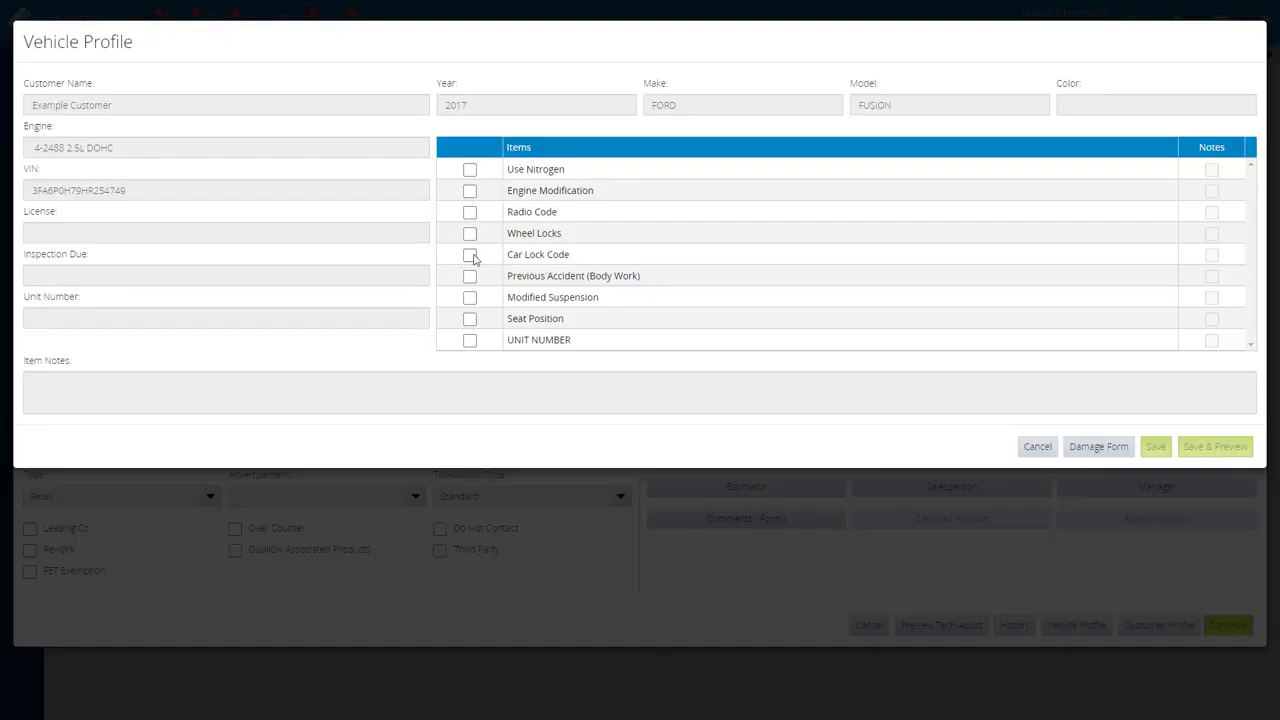
left_click(470, 254)
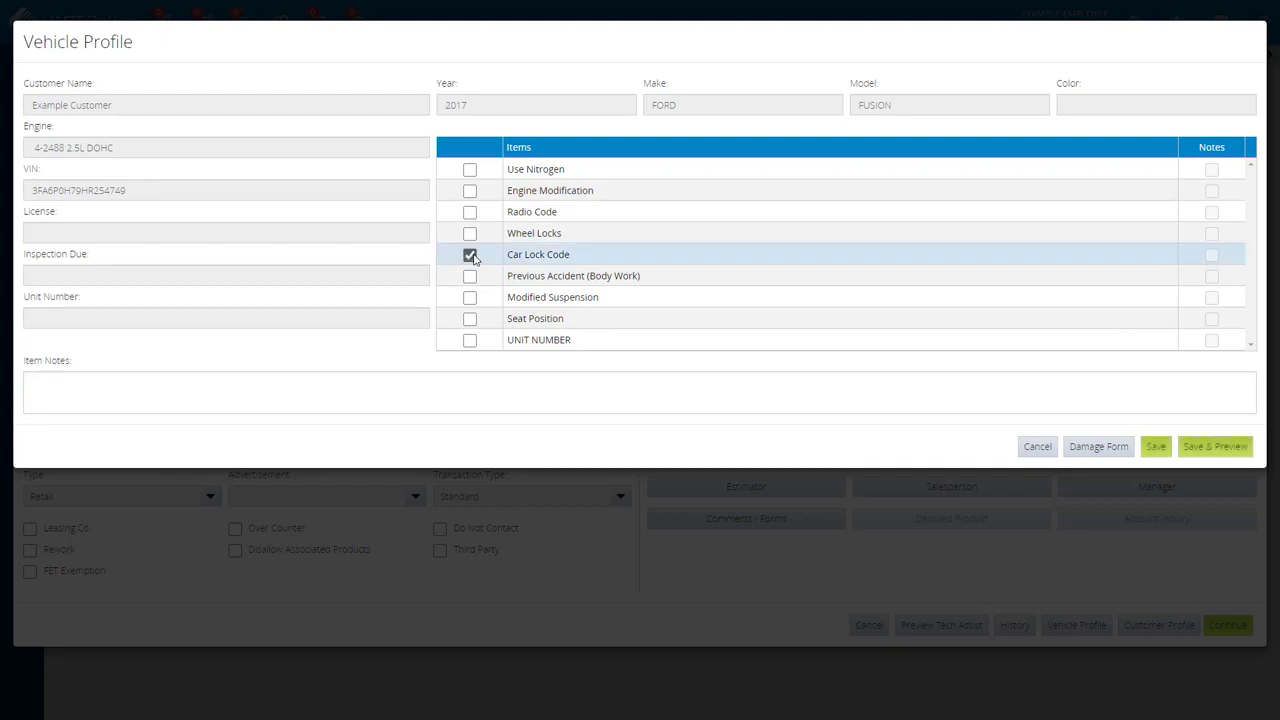
left_click(470, 254)
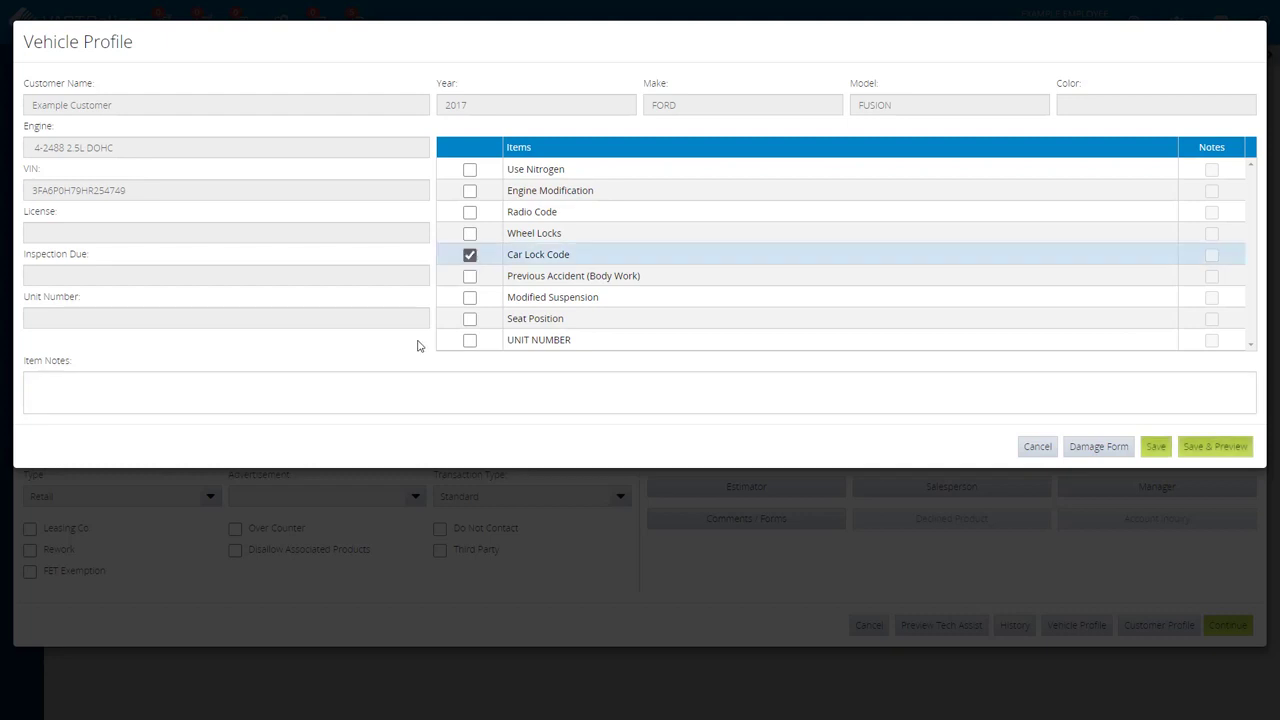
left_click(395, 391)
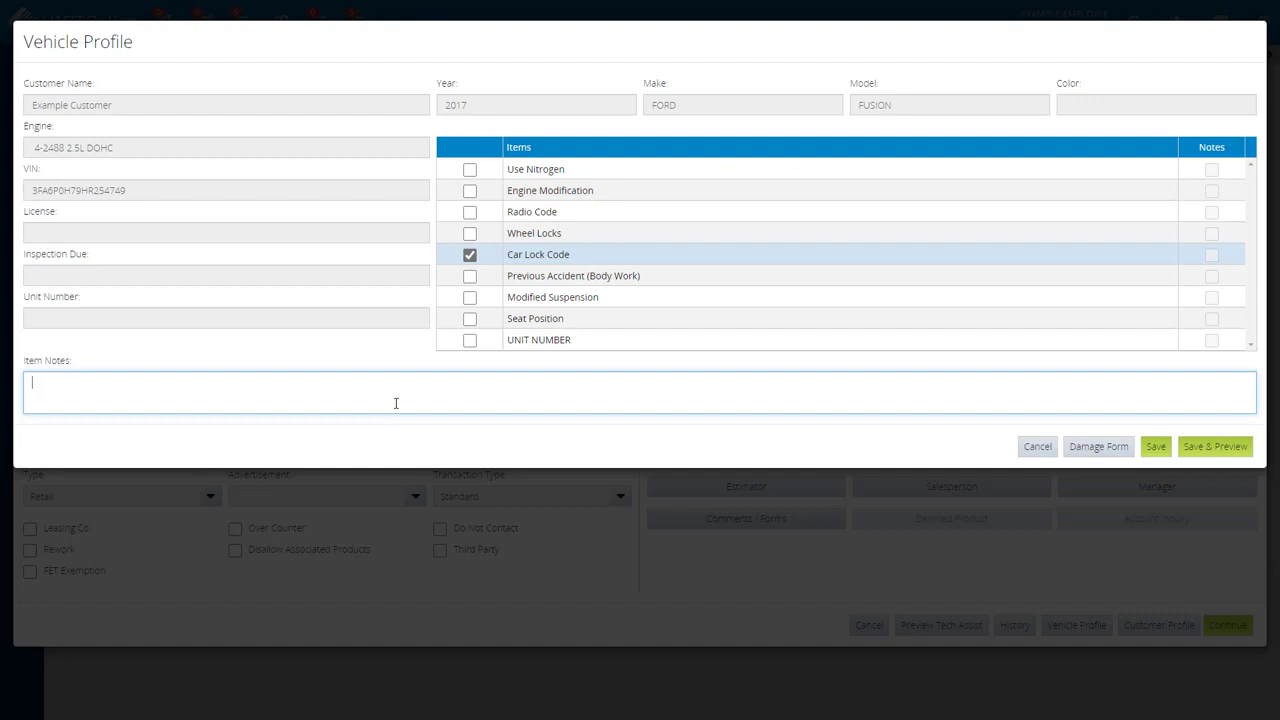
type("1223")
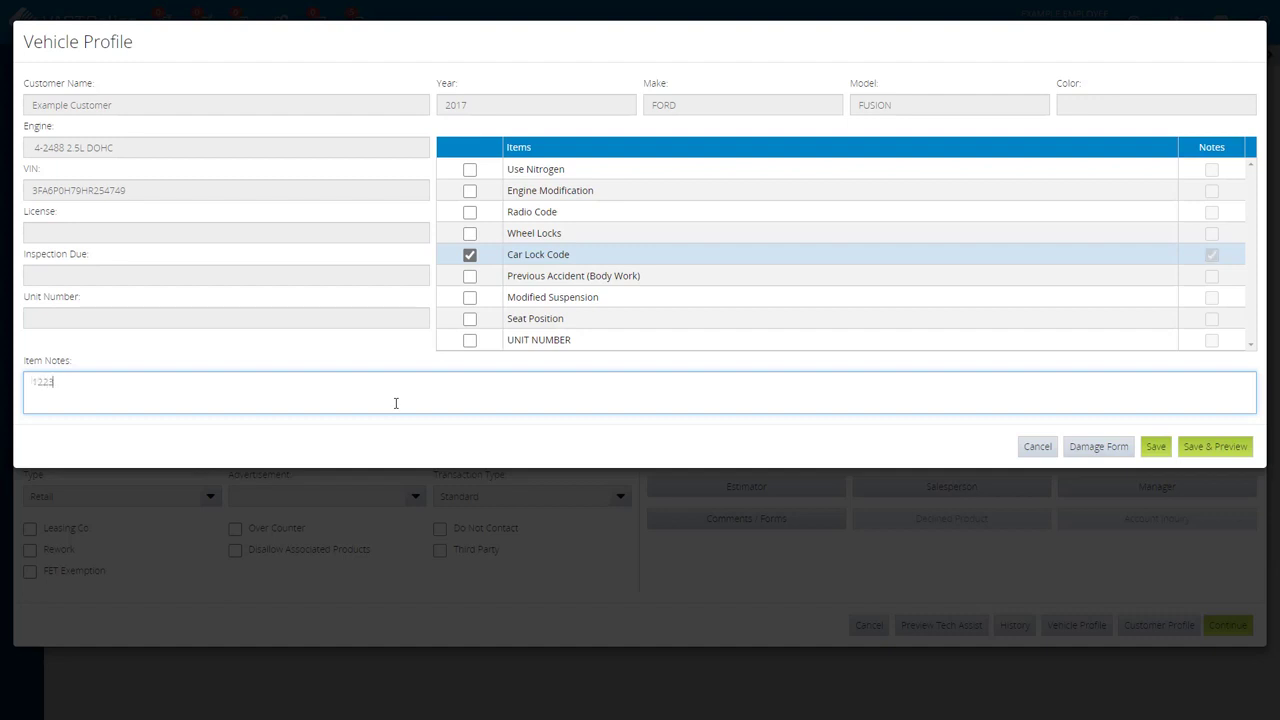
type("3")
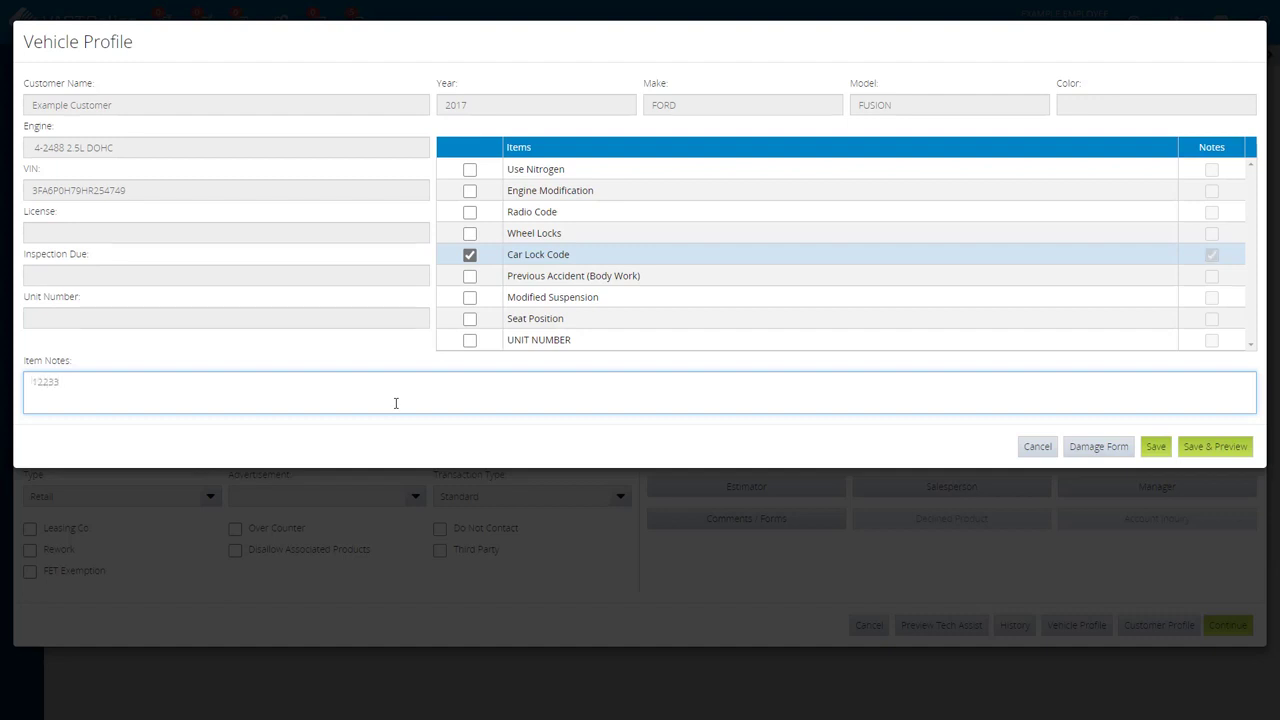
mouse_move(1067, 427)
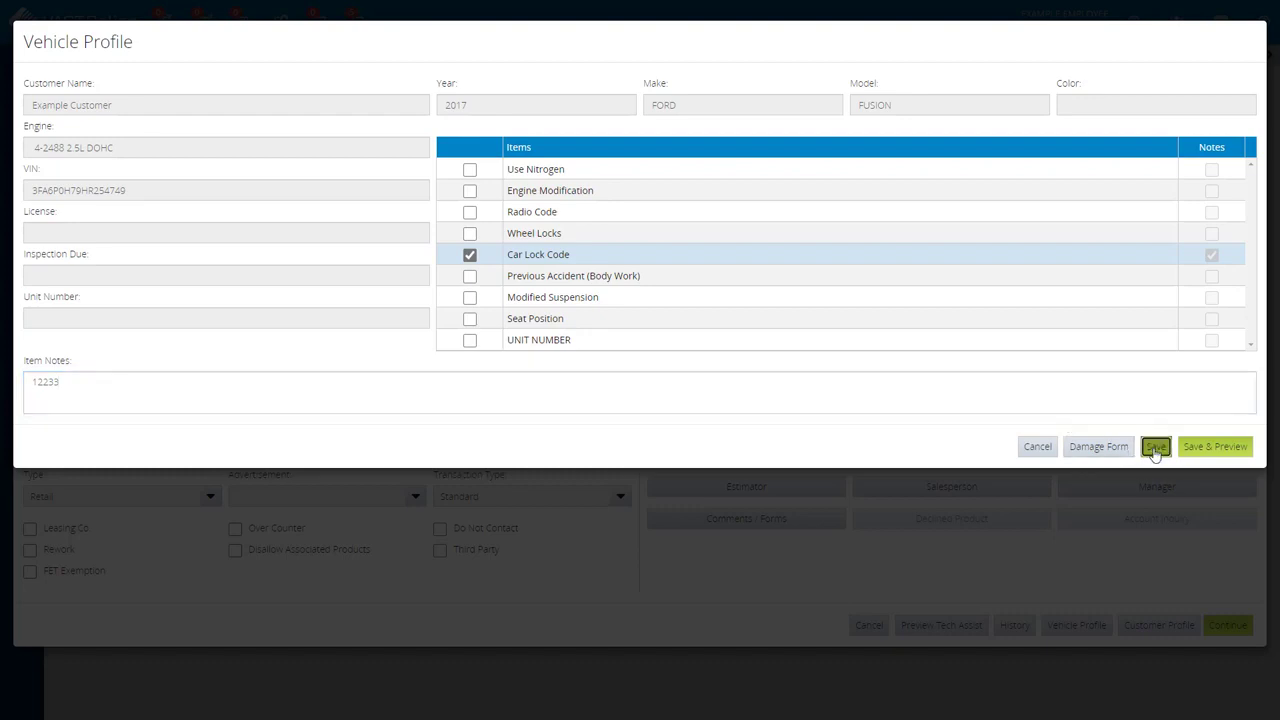
left_click(1155, 446)
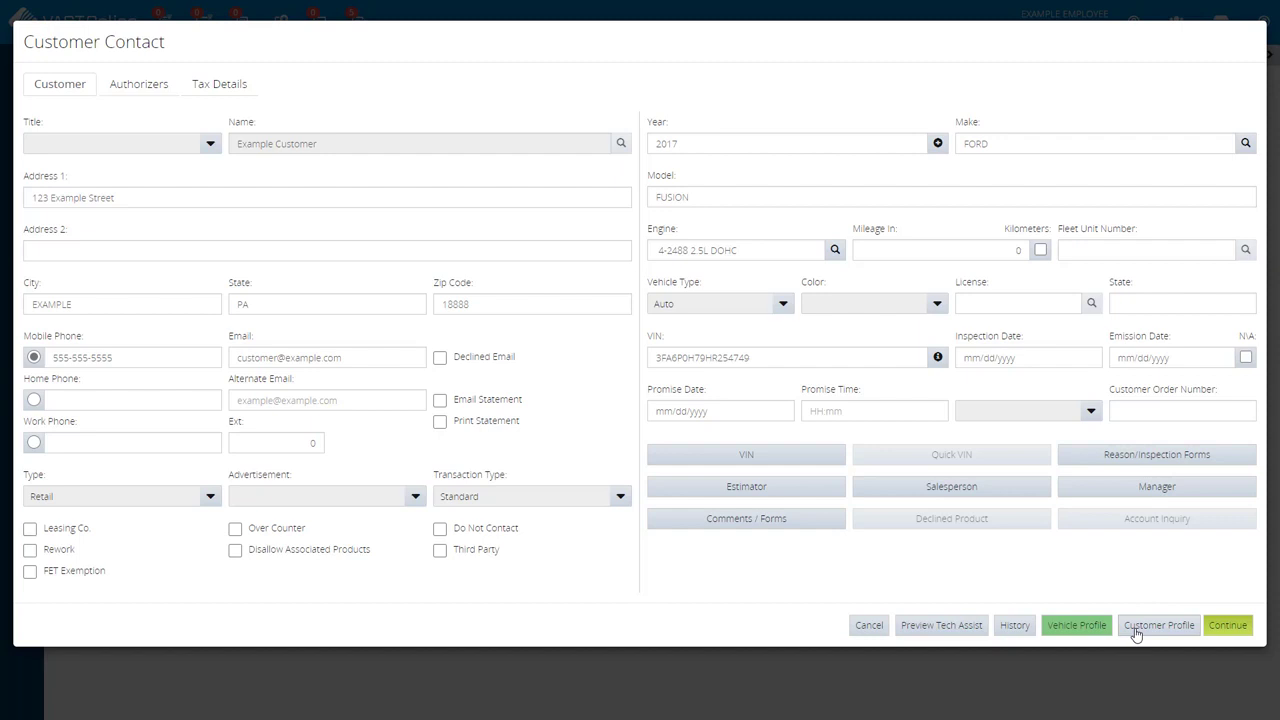
mouse_move(1159, 625)
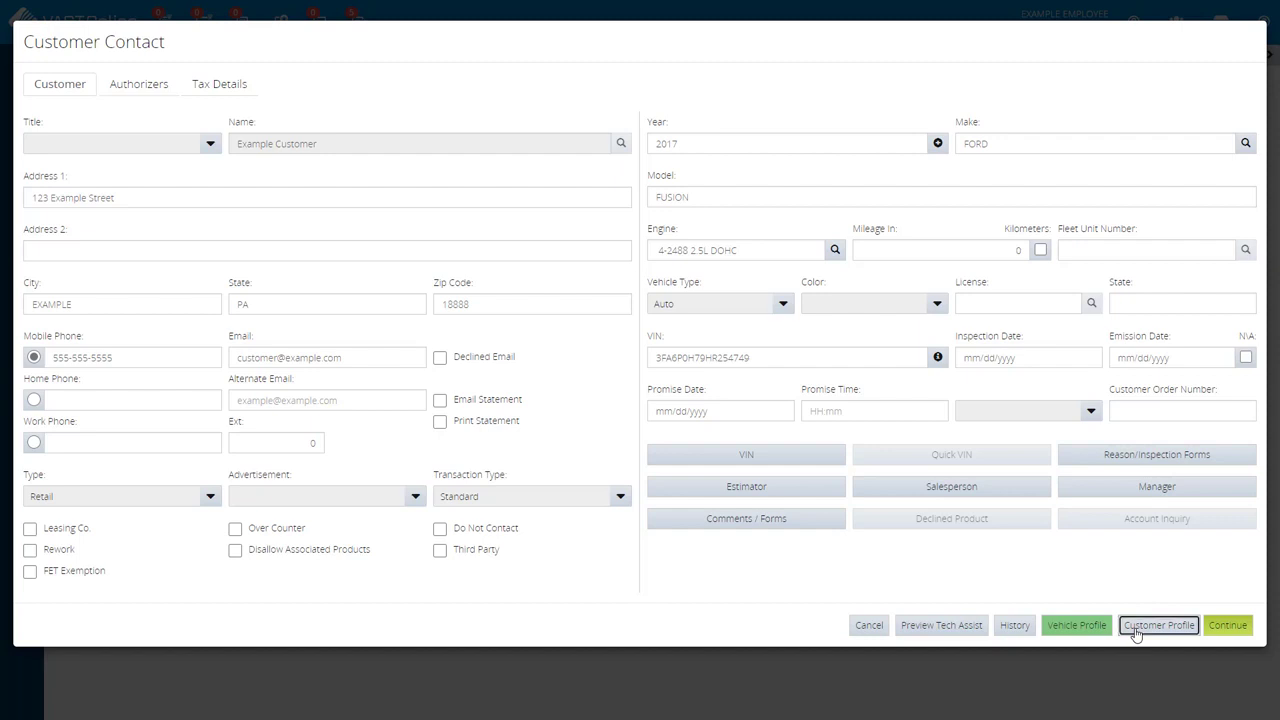
Step: Open the Customer Profile for Example Customer from the contact record
left_click(1158, 625)
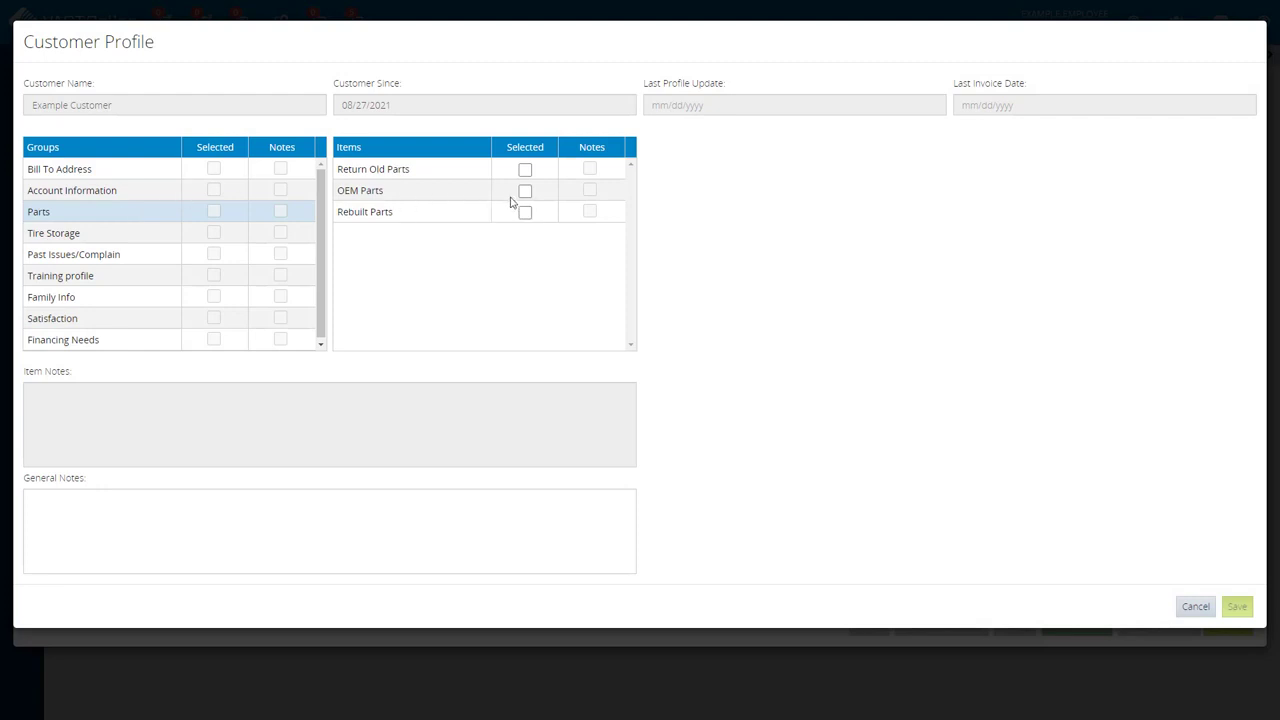
Step: Check OEM Parts with the note 'Prefers OEM parts' and save the customer profile
left_click(525, 190)
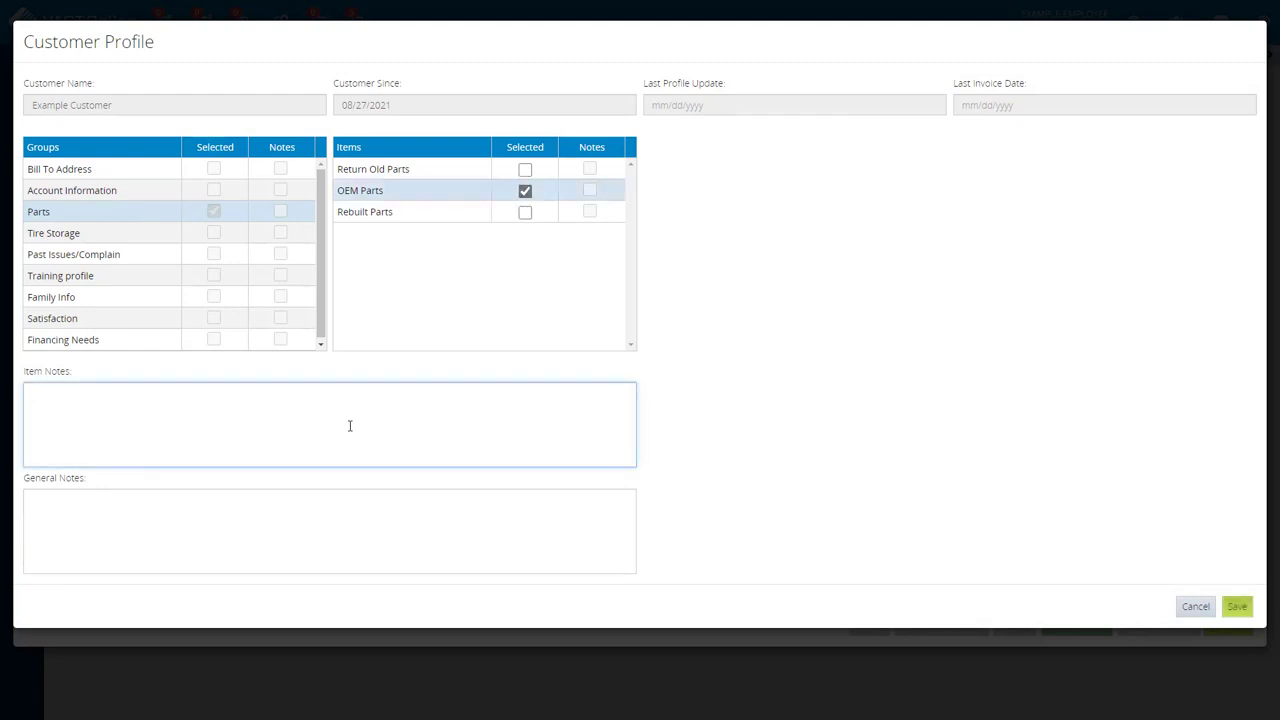
type("Prefers")
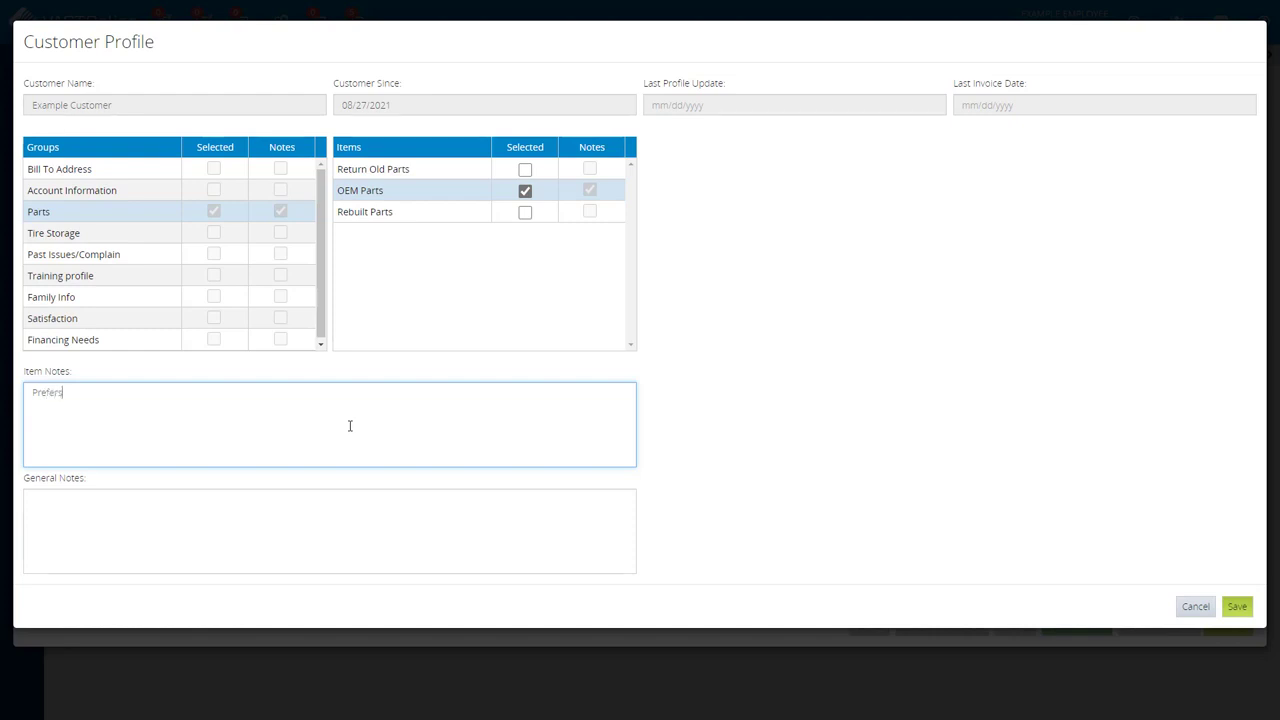
type("OEM")
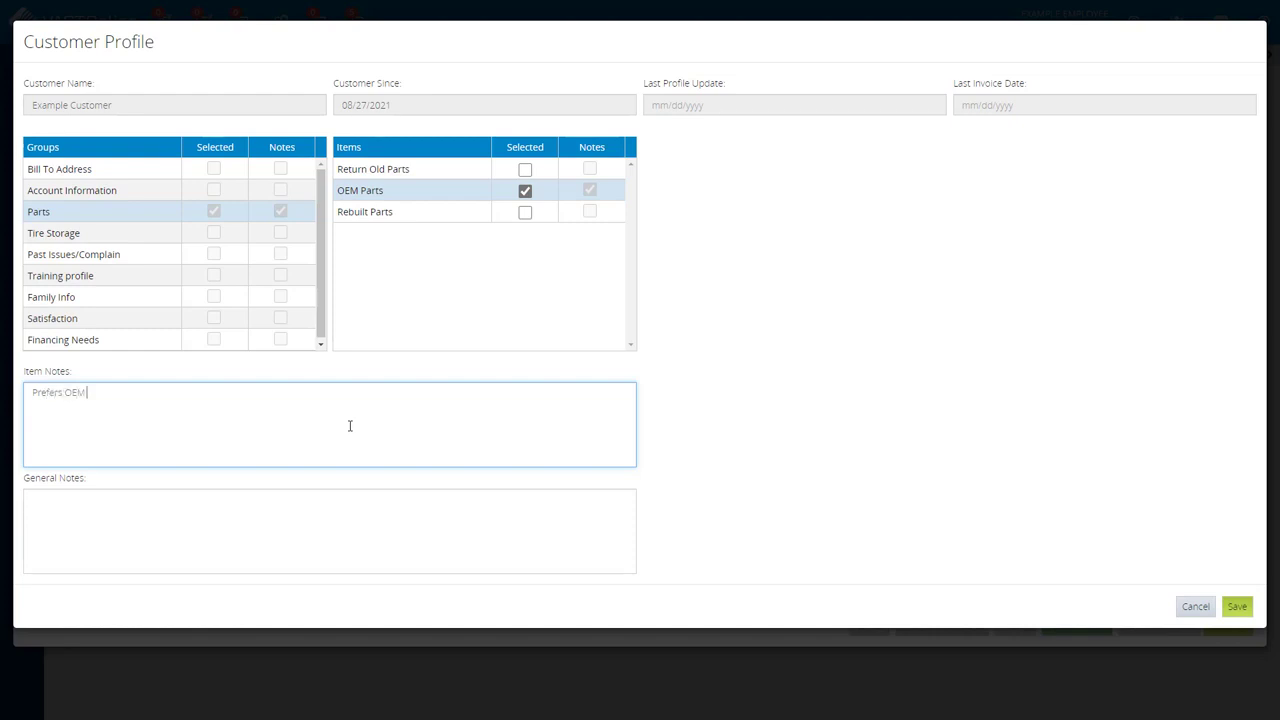
type("parts.")
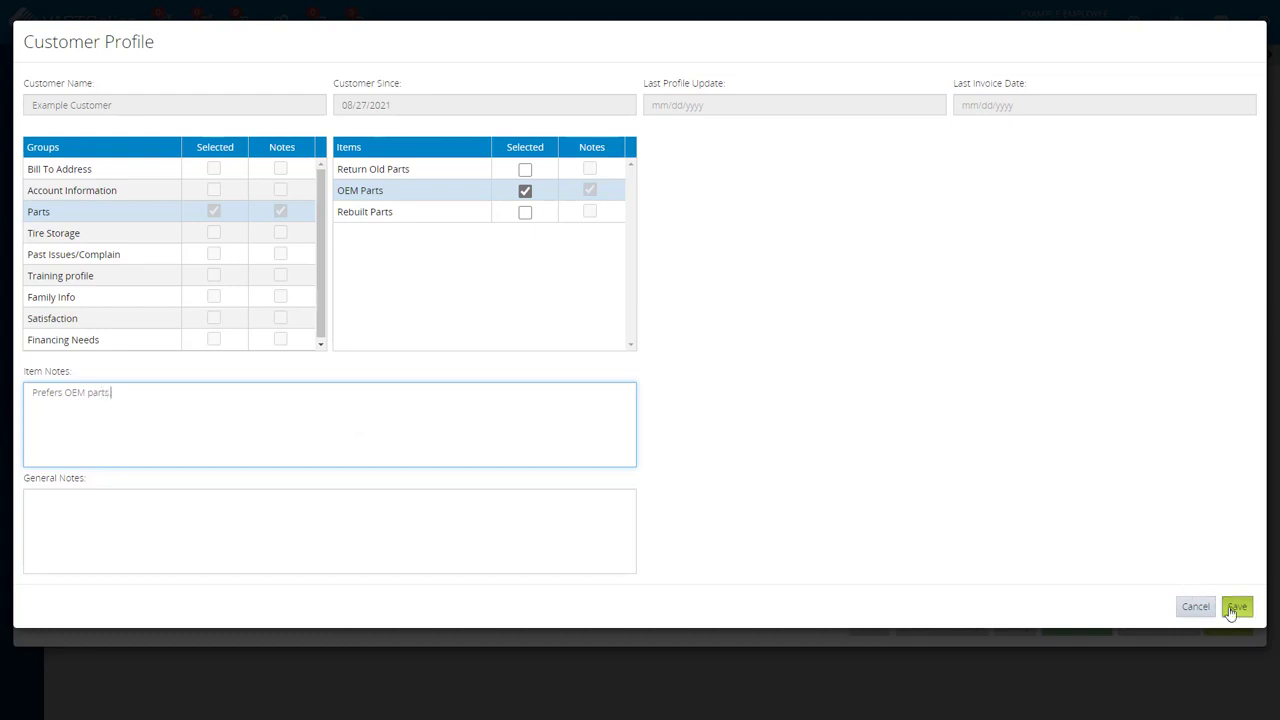
left_click(1236, 607)
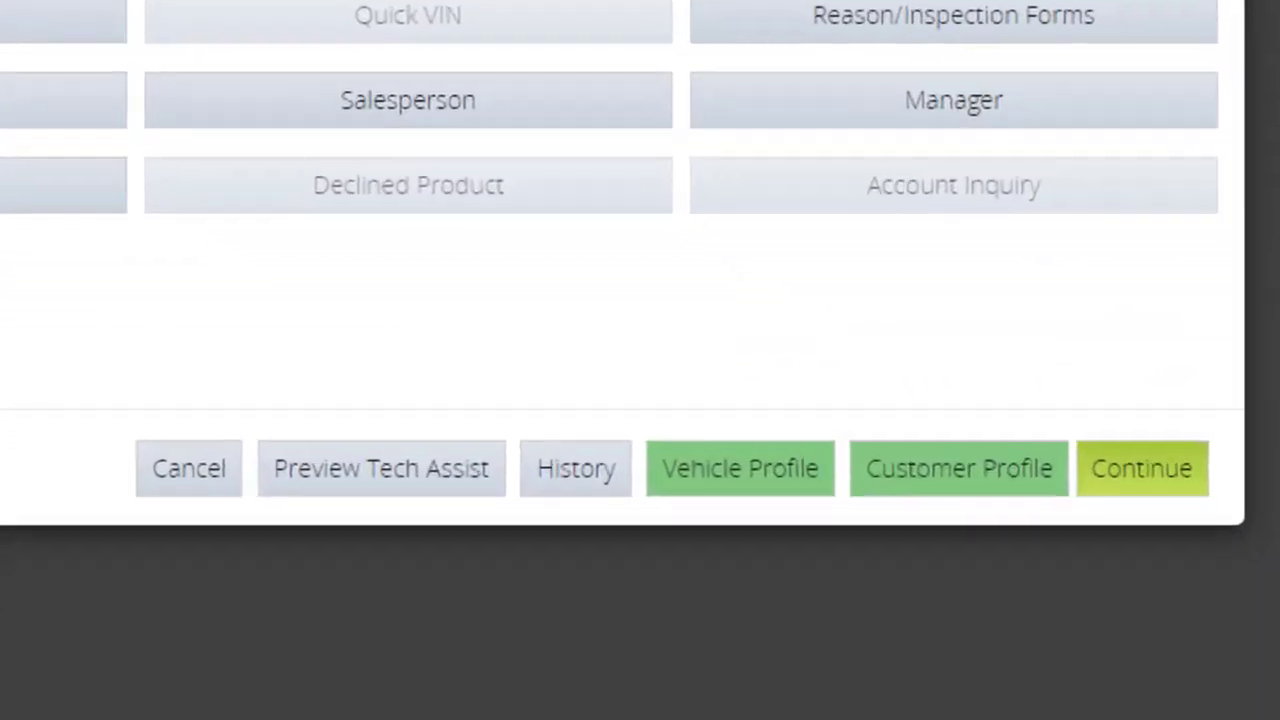
left_click(959, 468)
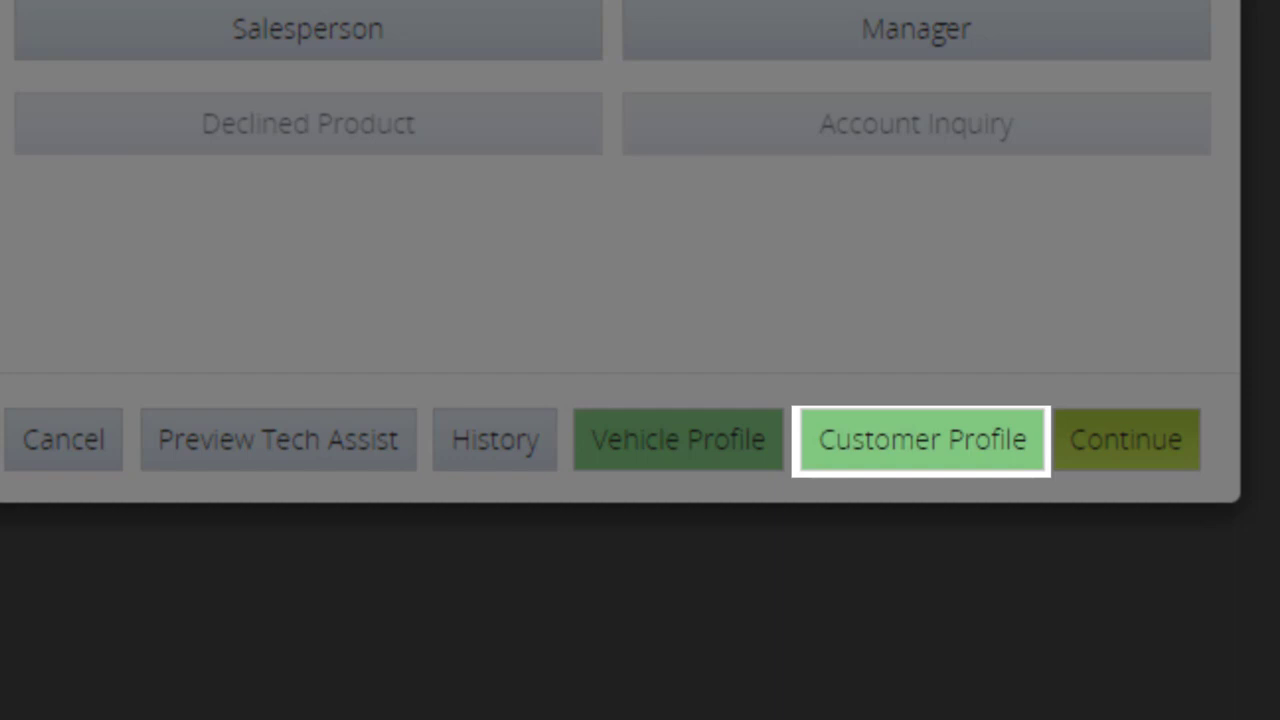